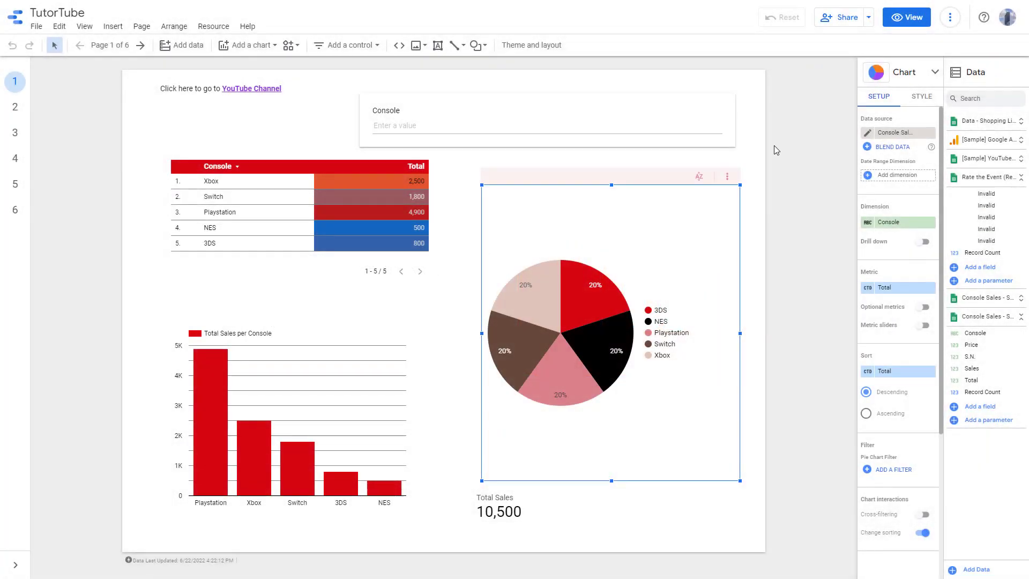
- Select the pie chart's setup properties, then open the Report publishing settings dialog from File
left_click(787, 202)
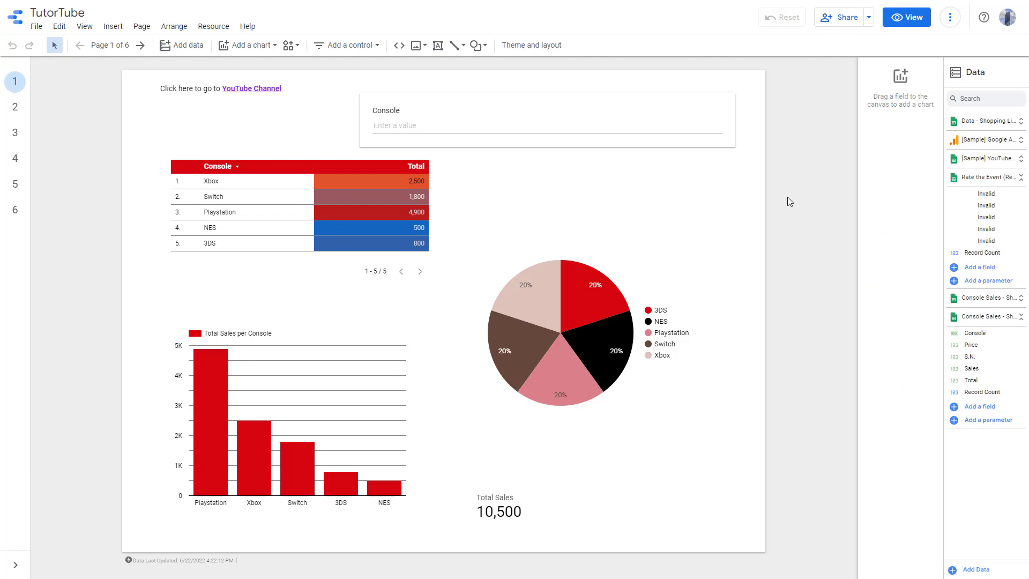
mouse_move(634, 289)
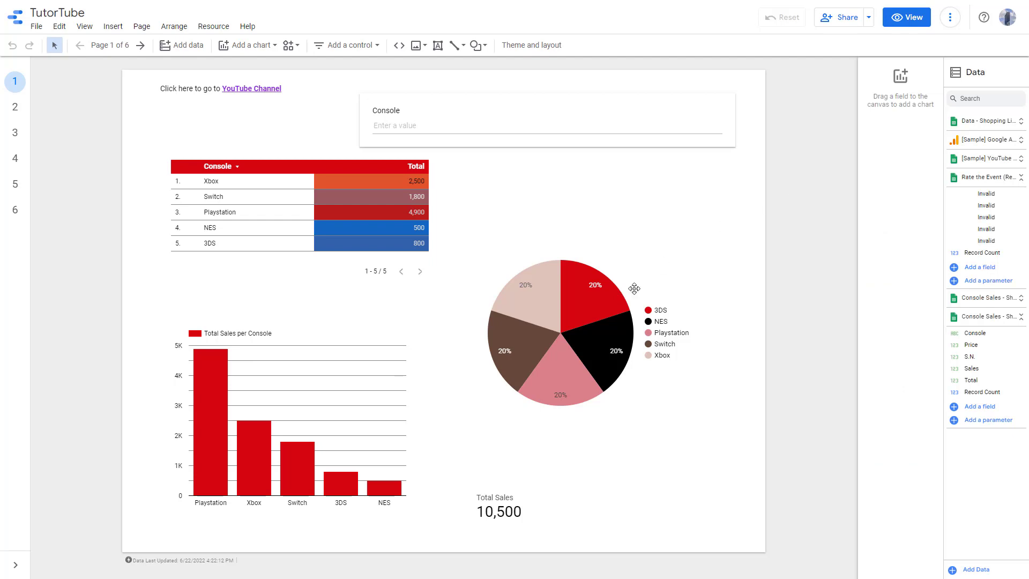
left_click(594, 286)
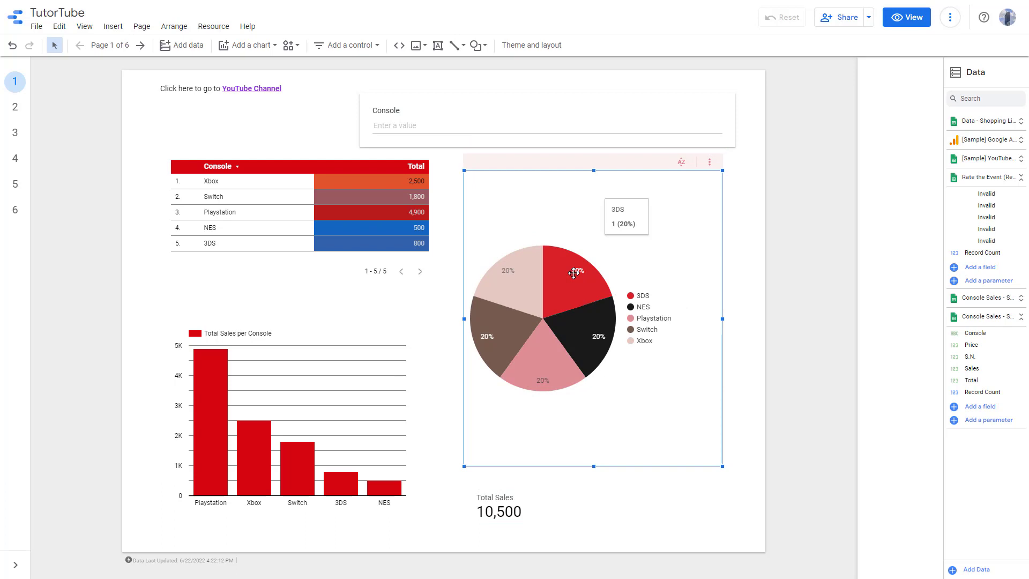
left_click(574, 273)
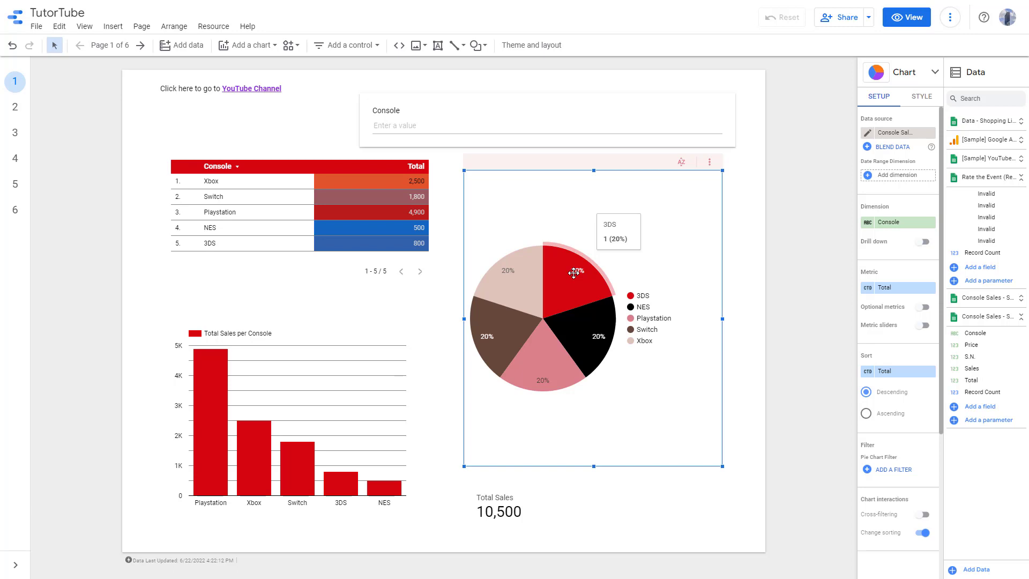
mouse_move(596, 238)
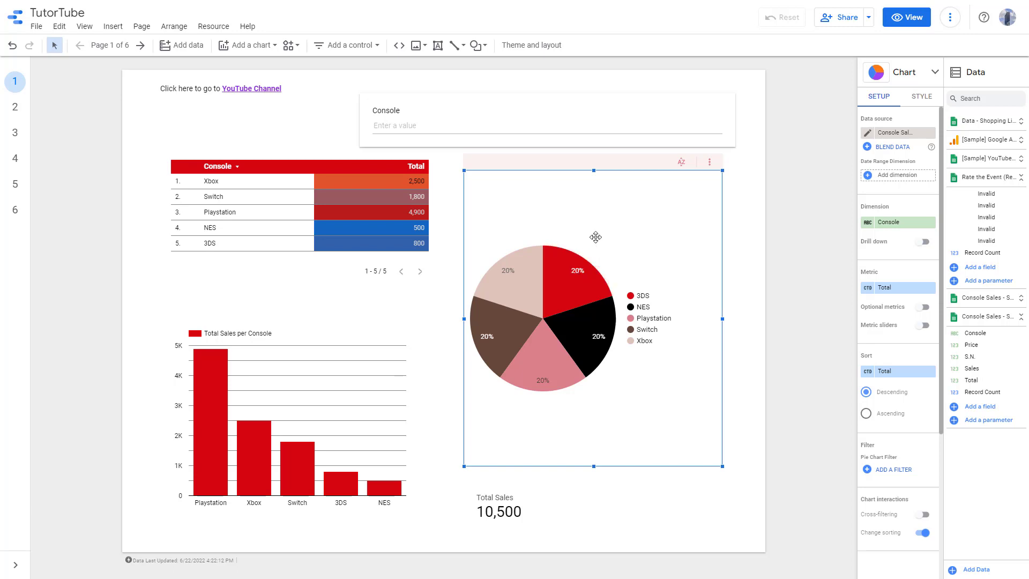
mouse_move(474, 212)
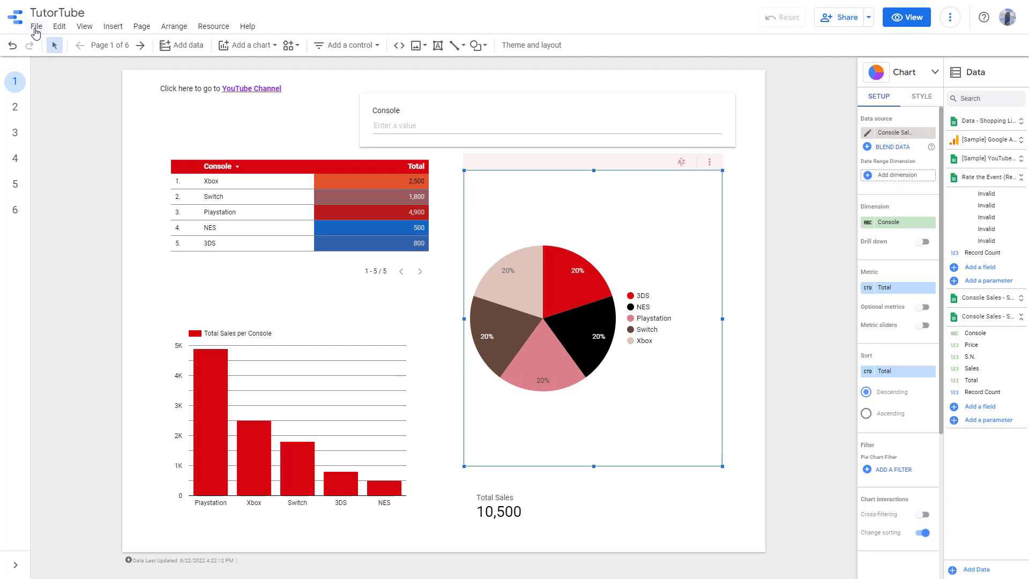
left_click(36, 26)
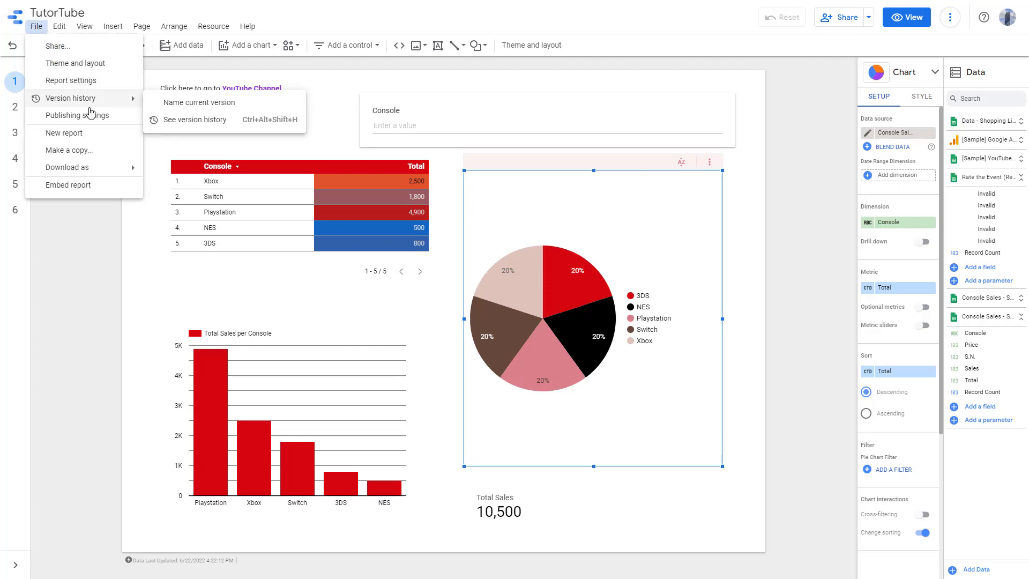
left_click(77, 114)
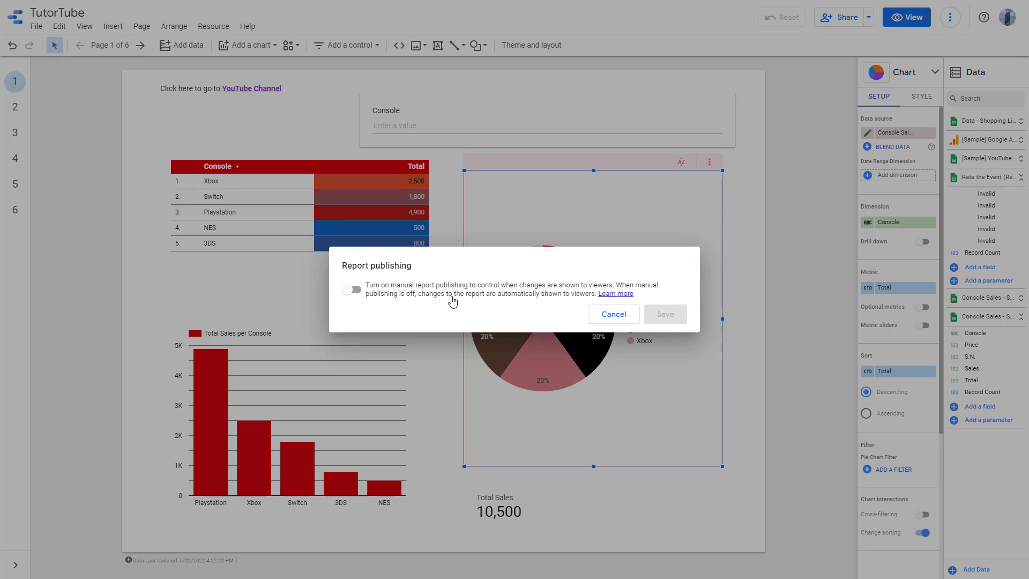
mouse_move(451, 292)
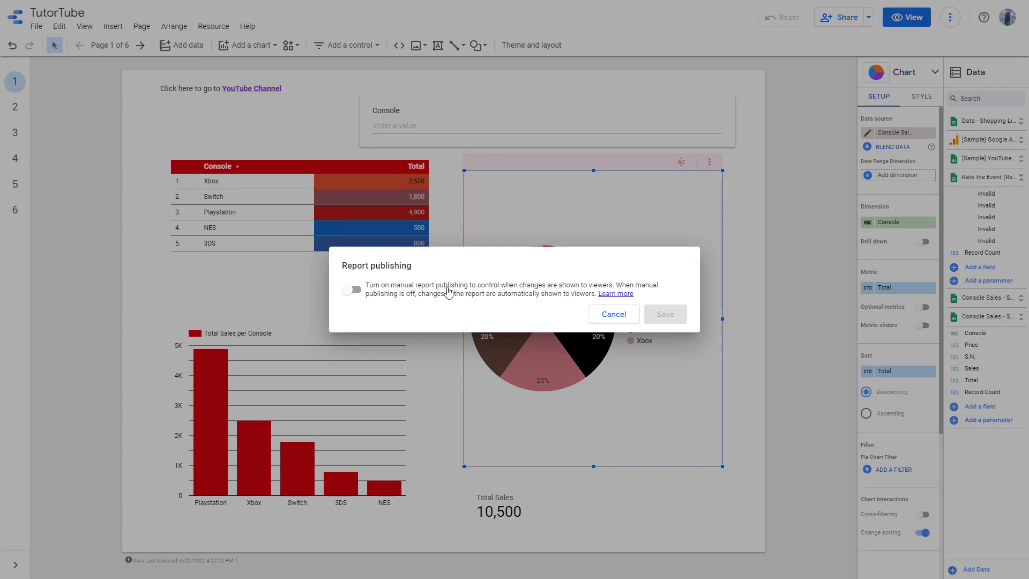
mouse_move(412, 296)
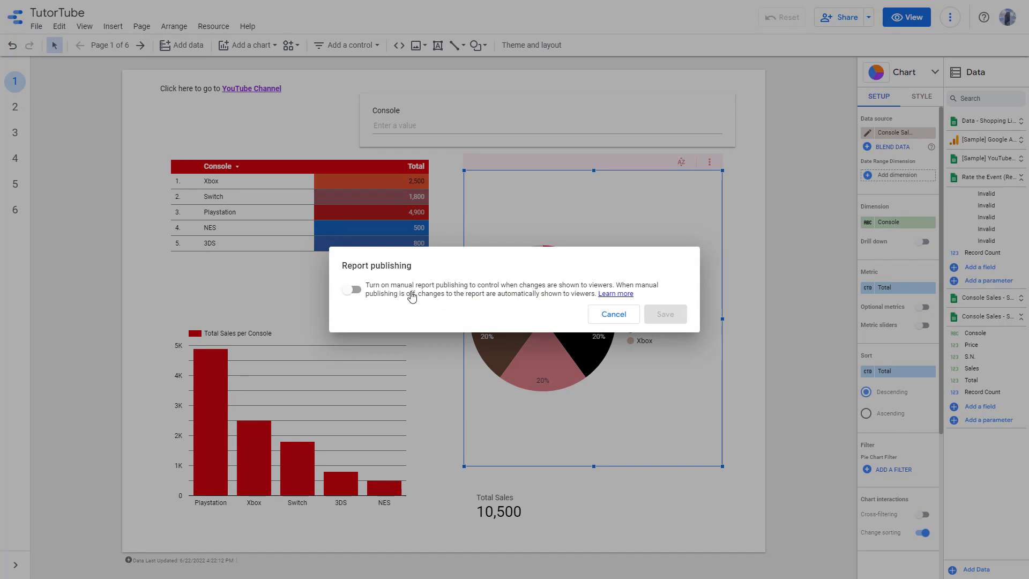
mouse_move(533, 292)
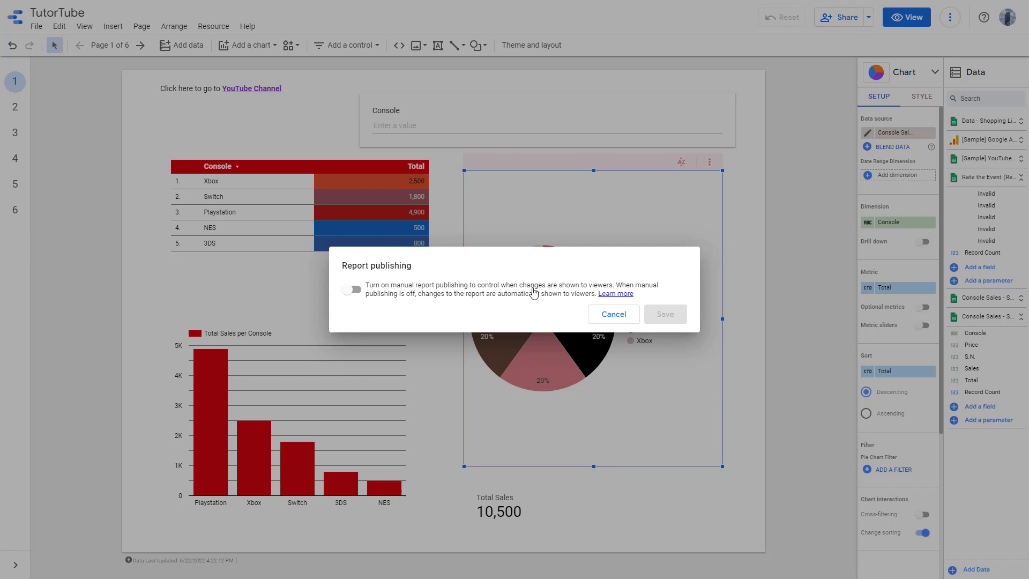
mouse_move(647, 299)
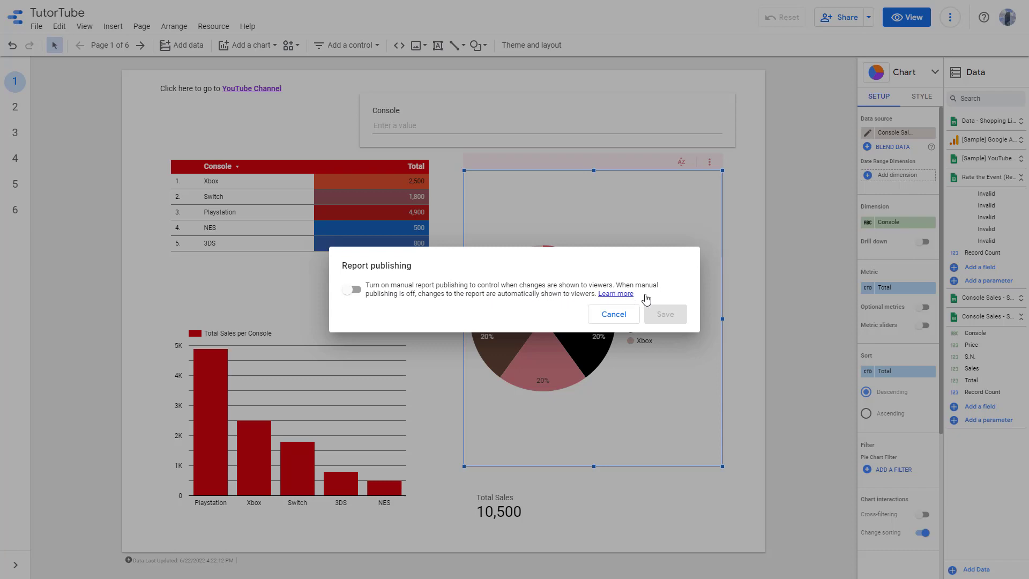
mouse_move(494, 307)
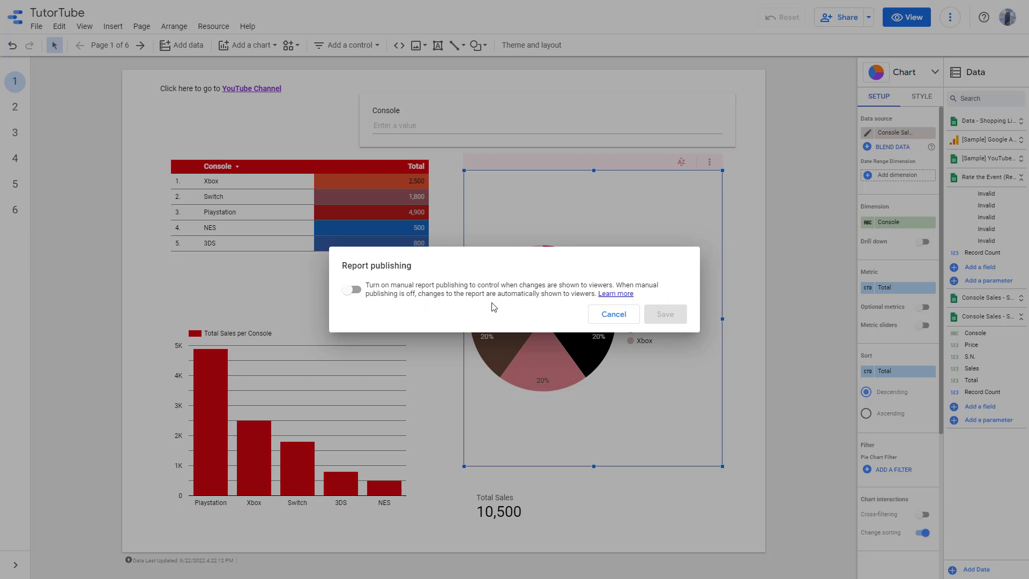
mouse_move(604, 333)
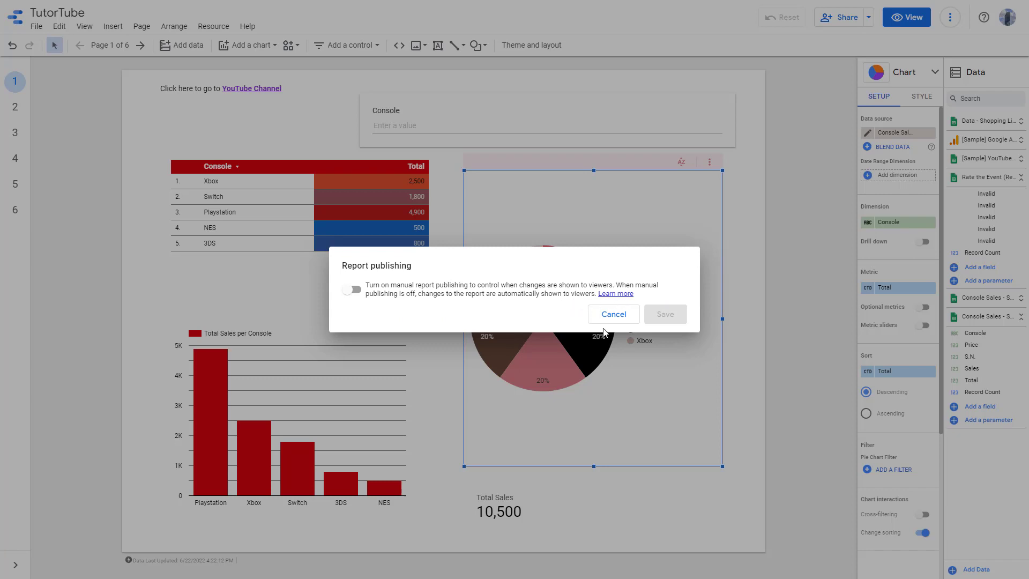
mouse_move(540, 256)
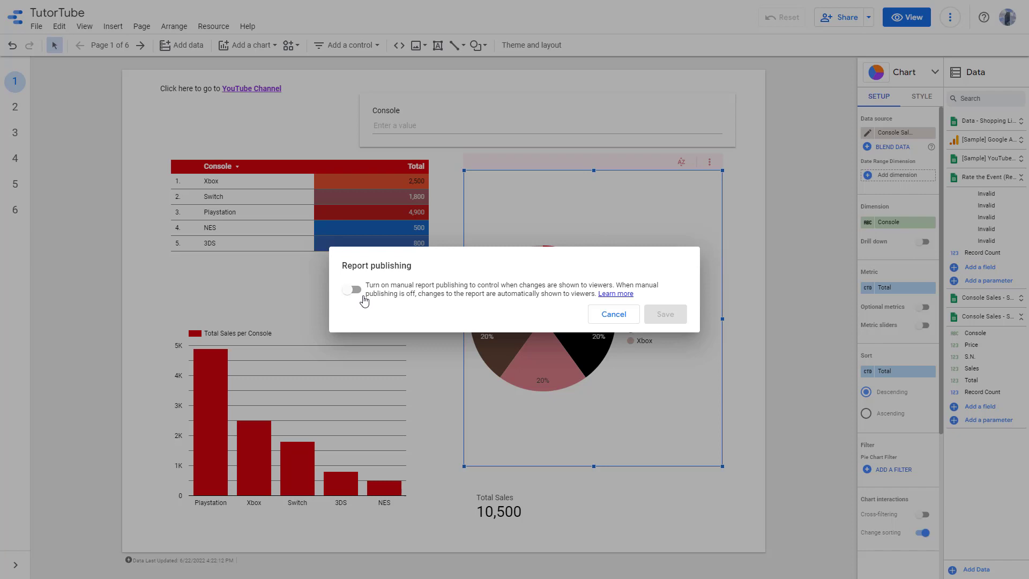
- Switch manual report publishing on, save it, and deselect the pie chart
left_click(353, 289)
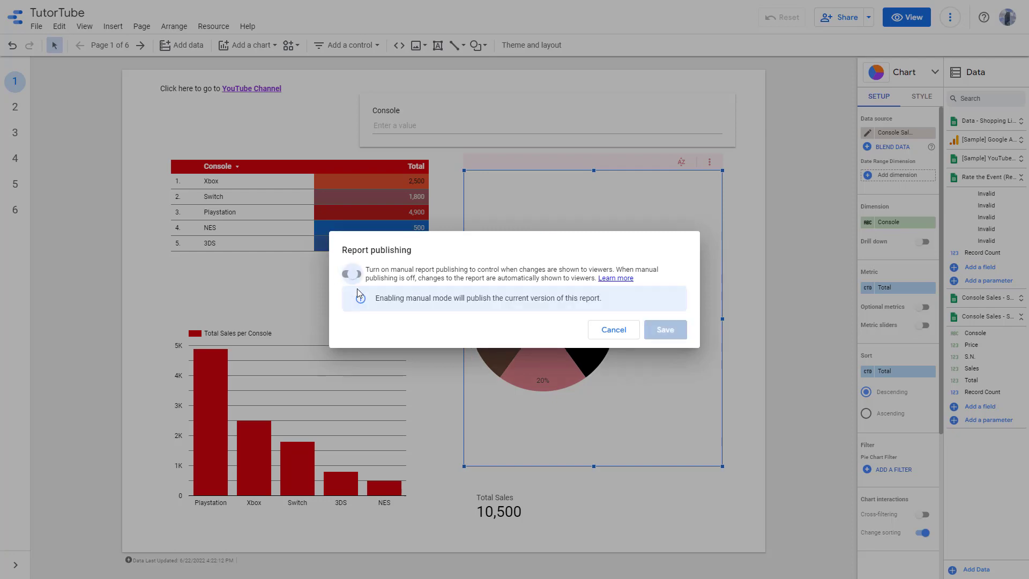
left_click(351, 274)
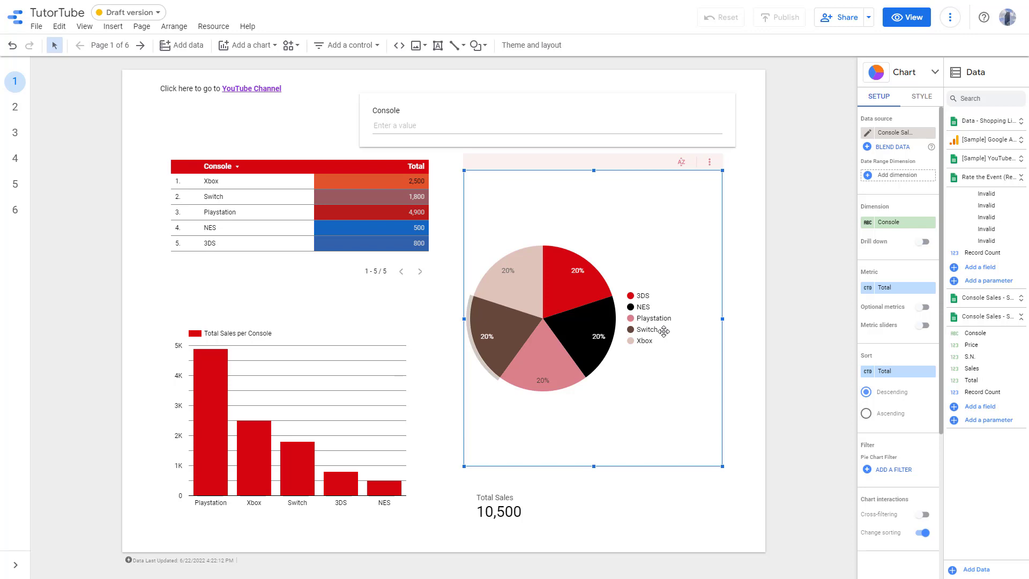
mouse_move(802, 182)
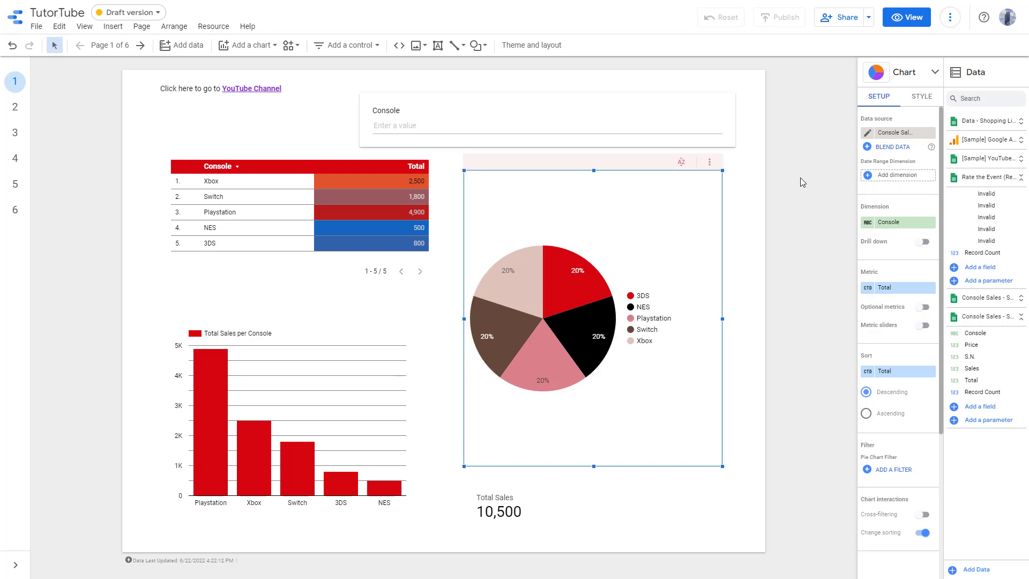
left_click(803, 190)
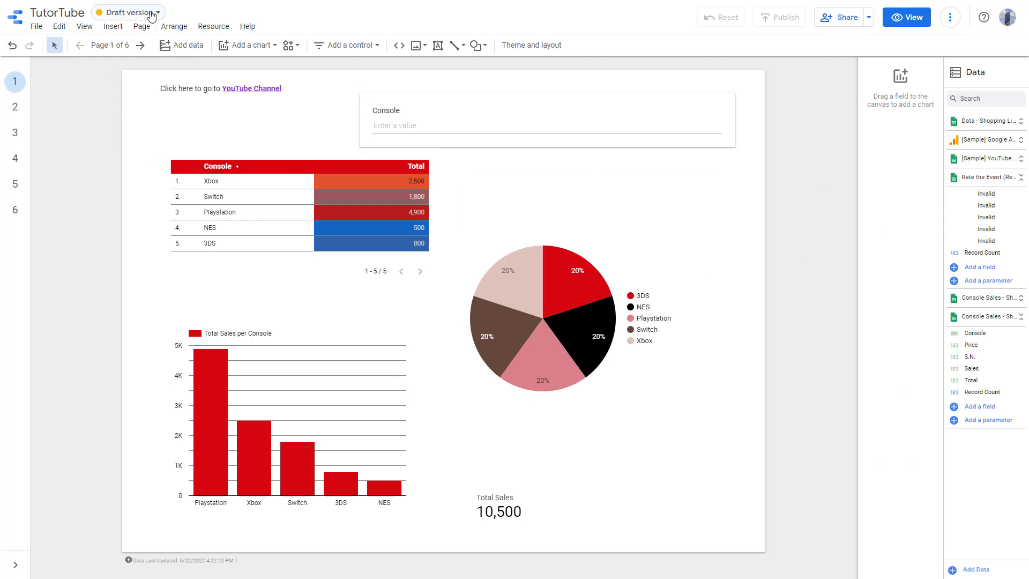
- View the Published version, return to editing, then open Published again in a new tab
left_click(128, 12)
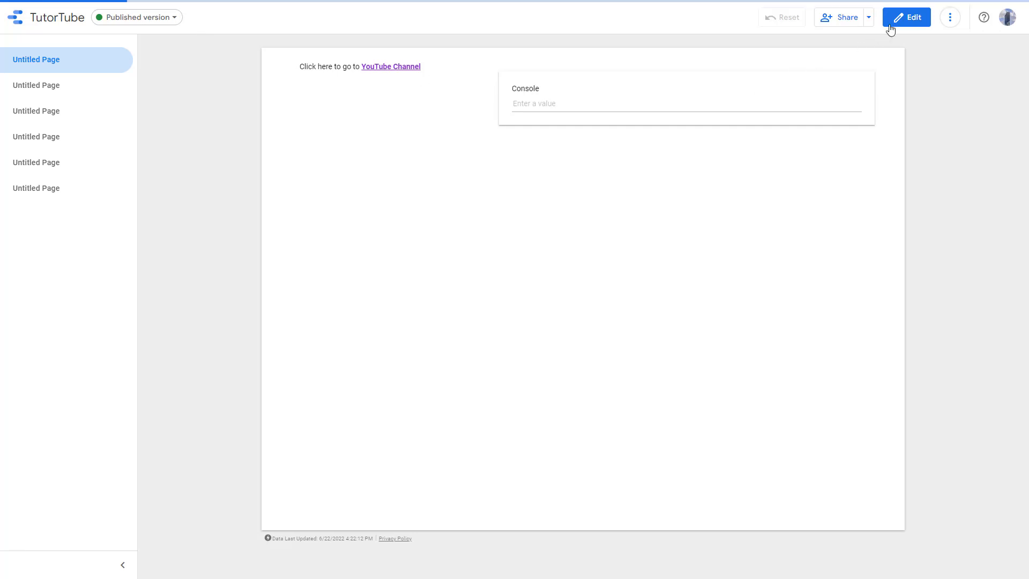
left_click(906, 17)
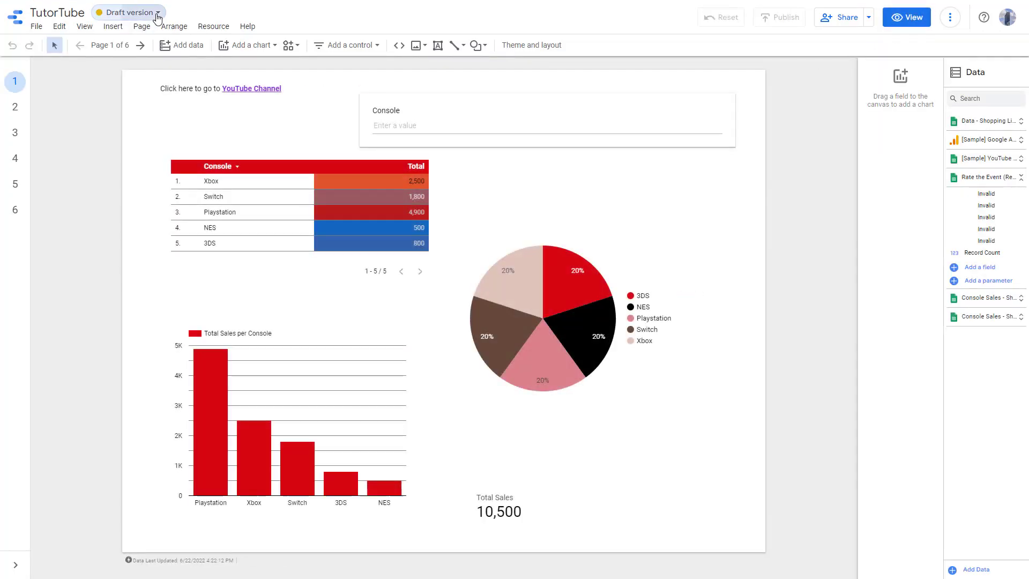
left_click(128, 12)
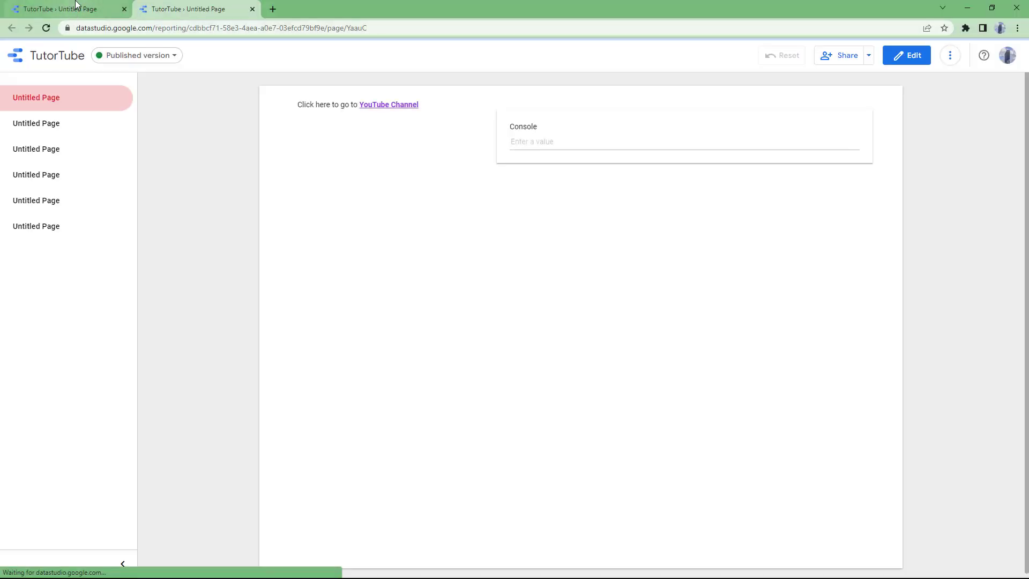
- Back in the editor tab, turn manual publishing off in File > Publishing settings
left_click(906, 55)
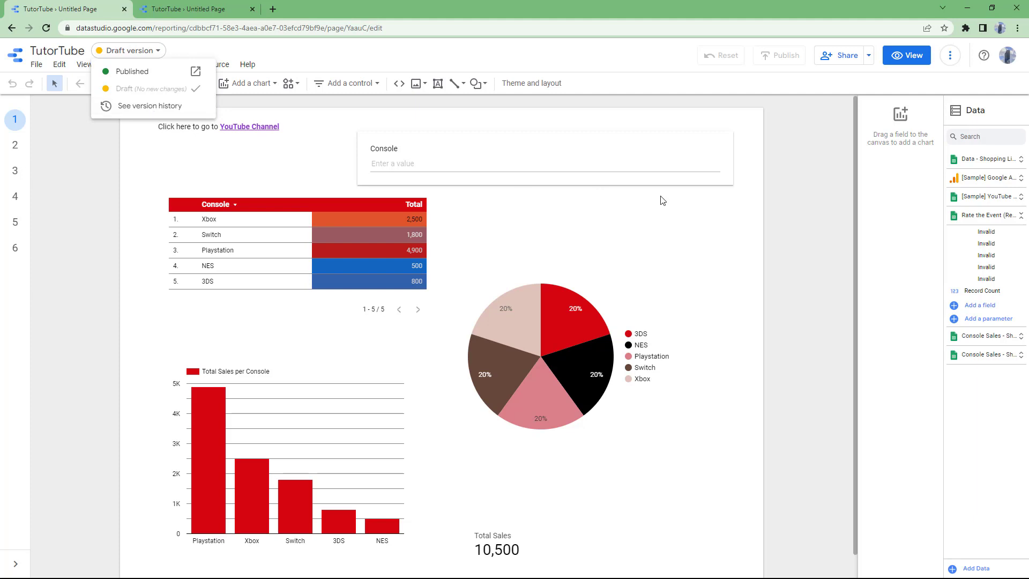
left_click(256, 245)
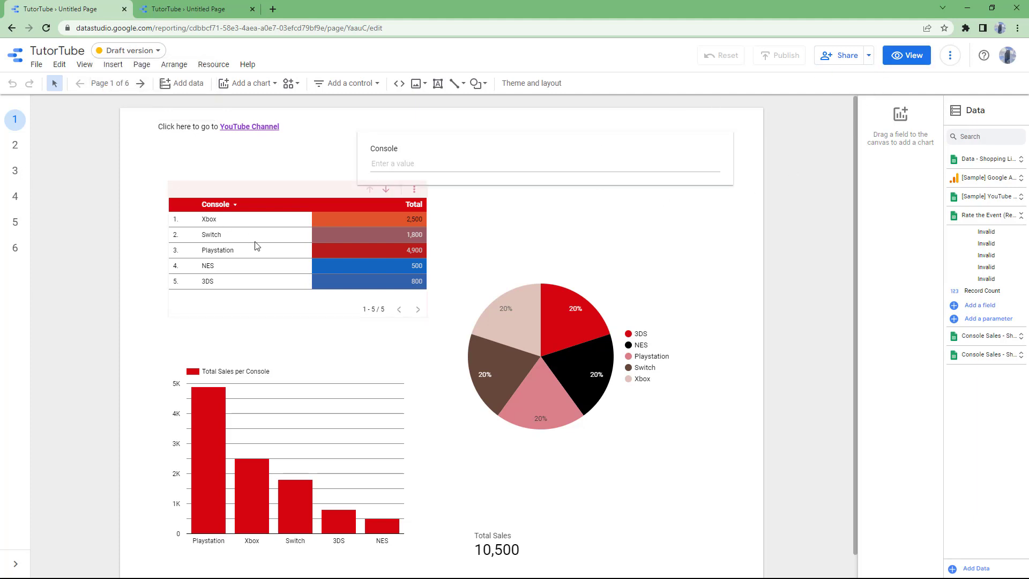
left_click(36, 64)
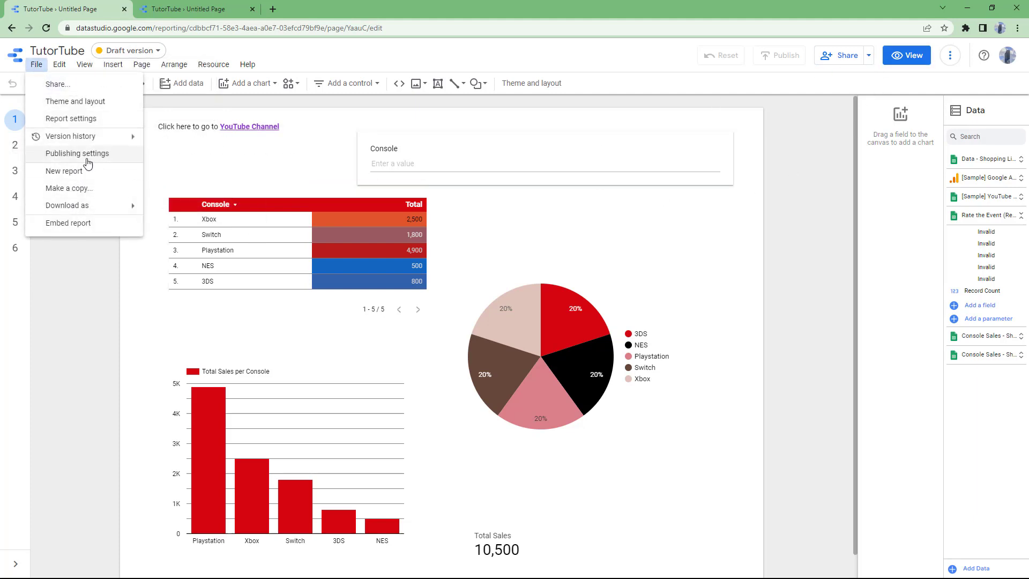
left_click(76, 153)
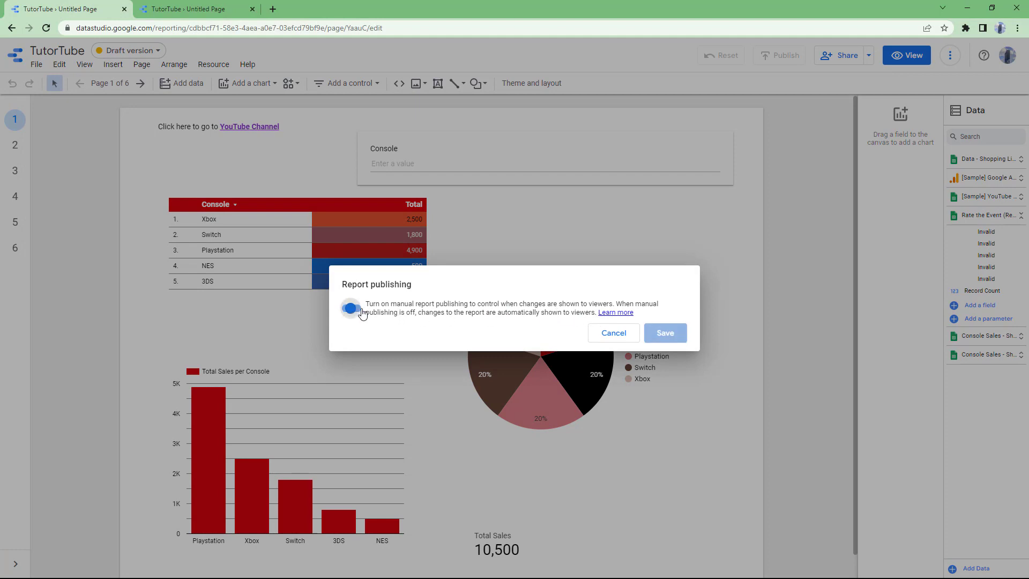
left_click(613, 333)
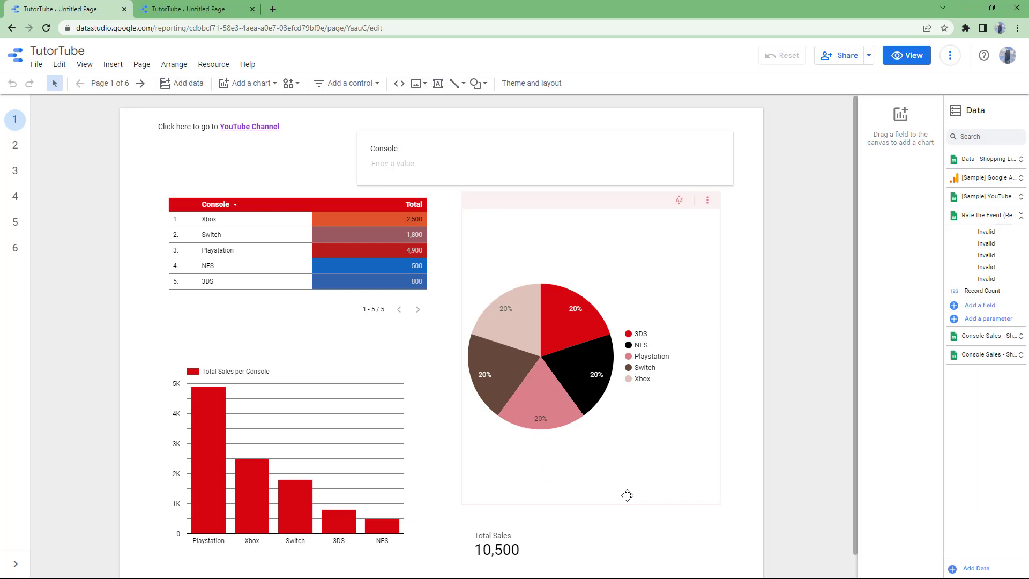
mouse_move(533, 491)
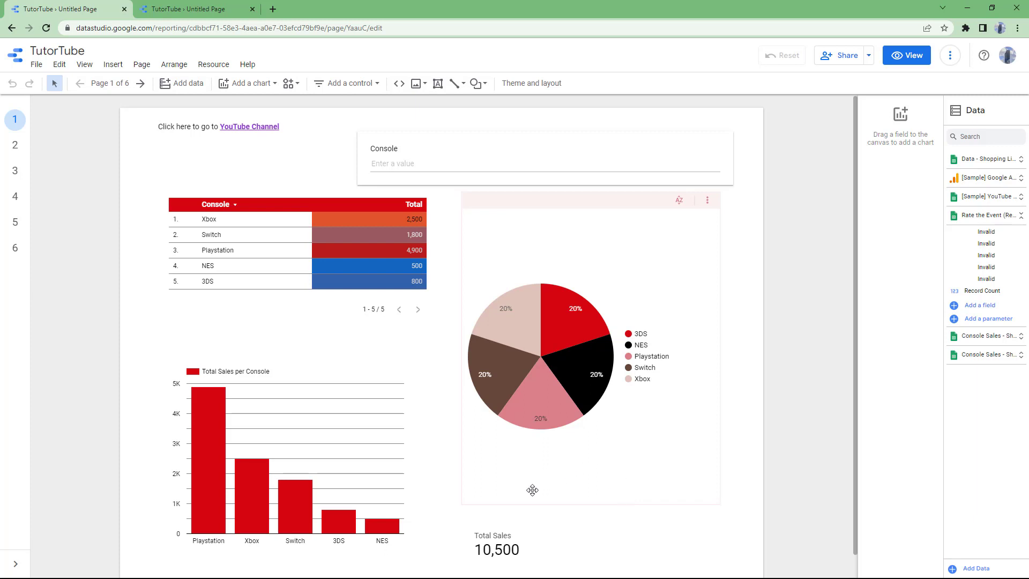